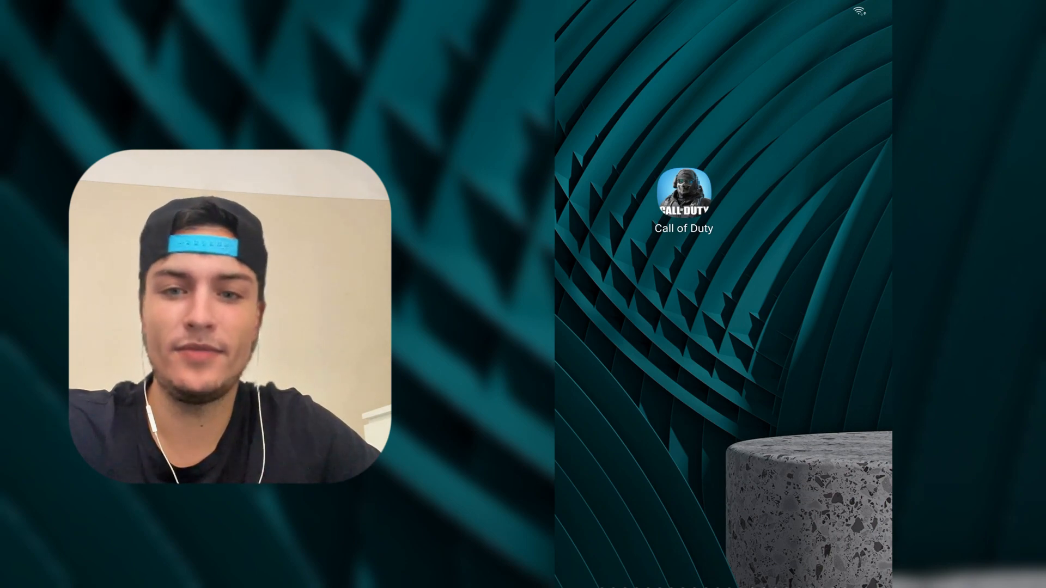
Launch Call of Duty Mobile from the home screen icon.
click(682, 195)
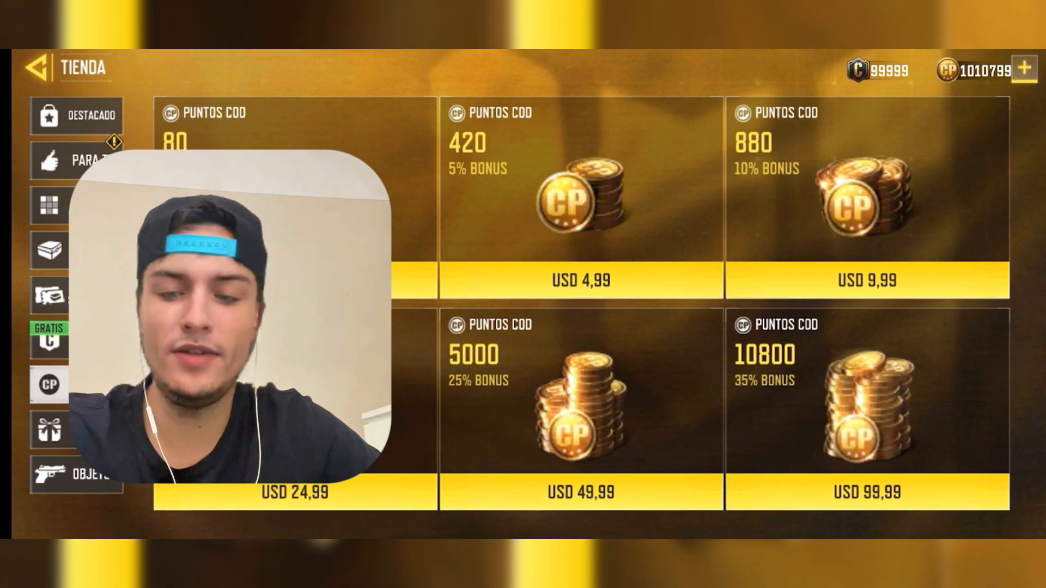
Exit the game to the home screen with the quick settings panel pulled down.
click(37, 67)
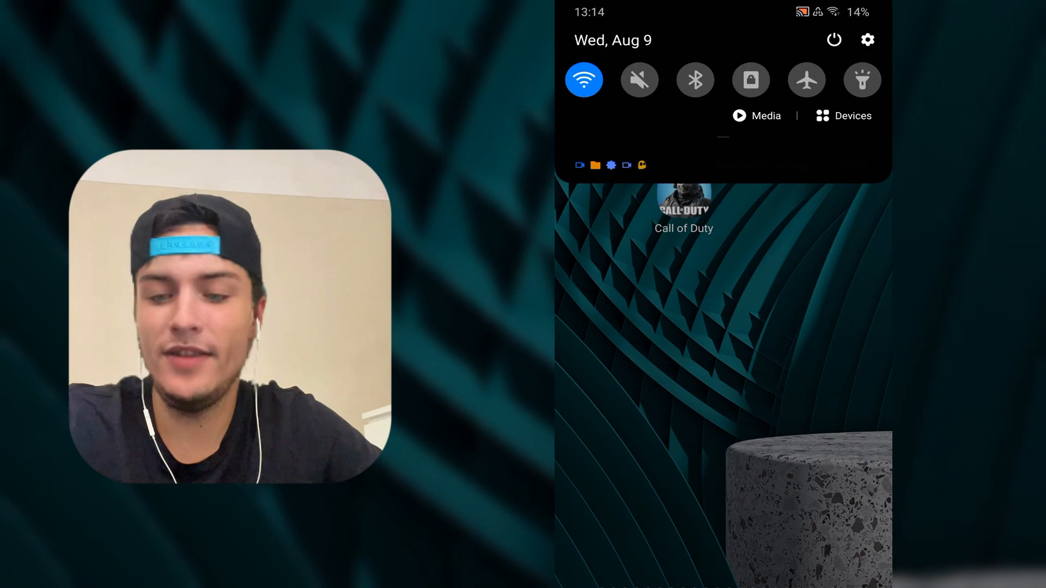
Browse the Settings main menu from quick settings, then land on Chrome's Google start page.
click(867, 40)
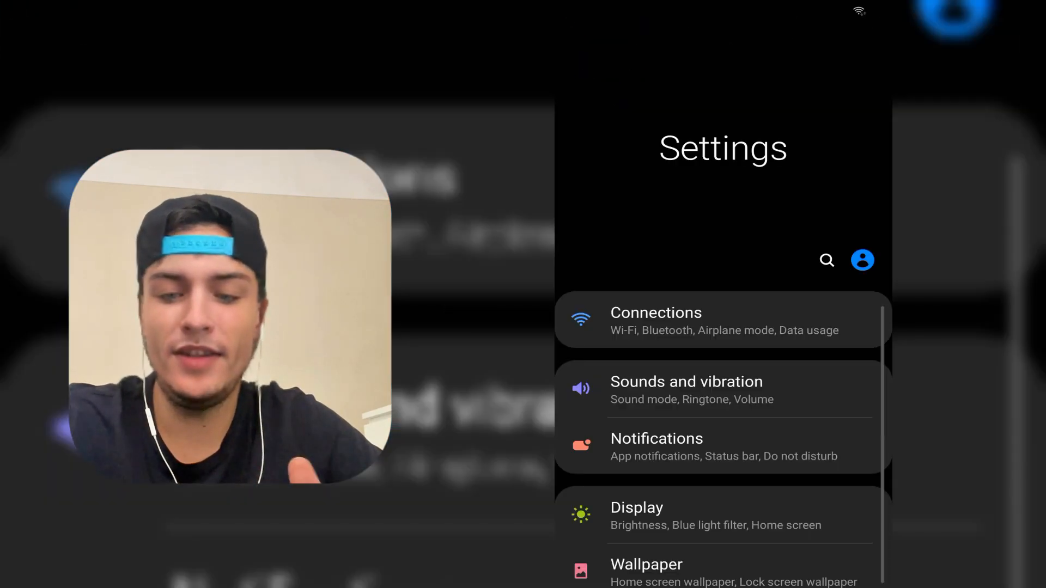
scroll(down, 3)
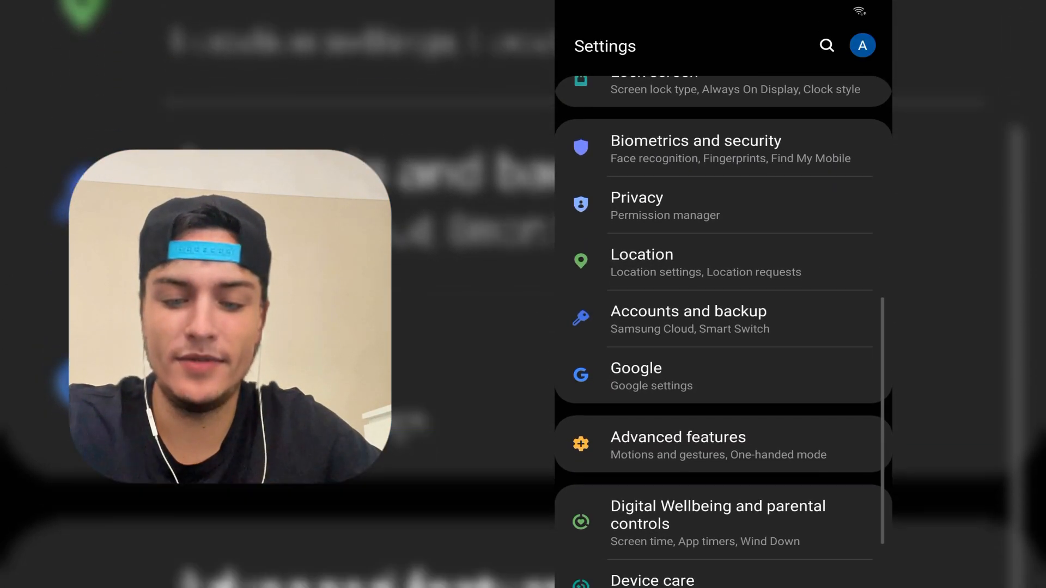
scroll(down, 3)
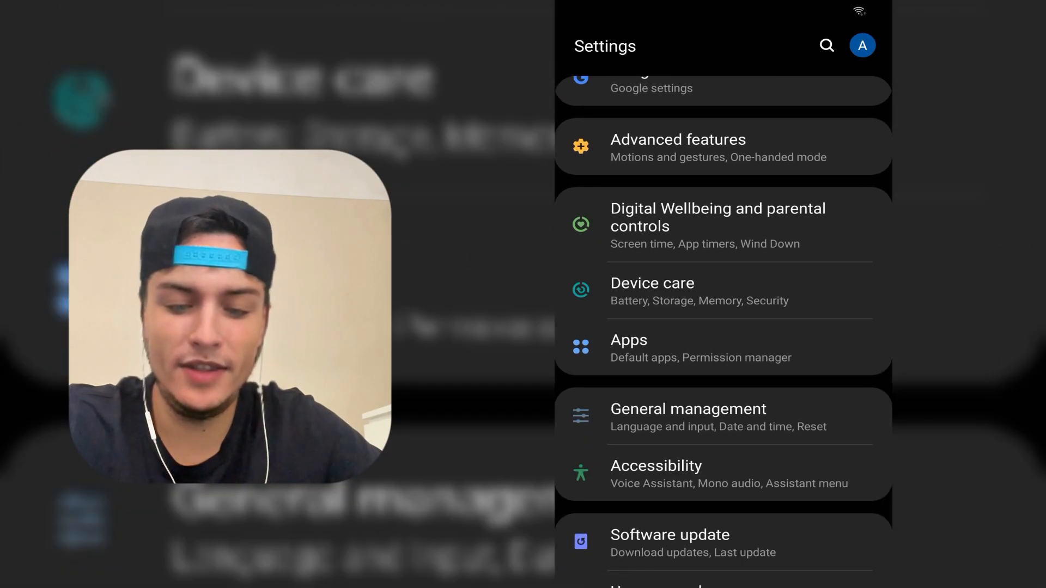
click(651, 290)
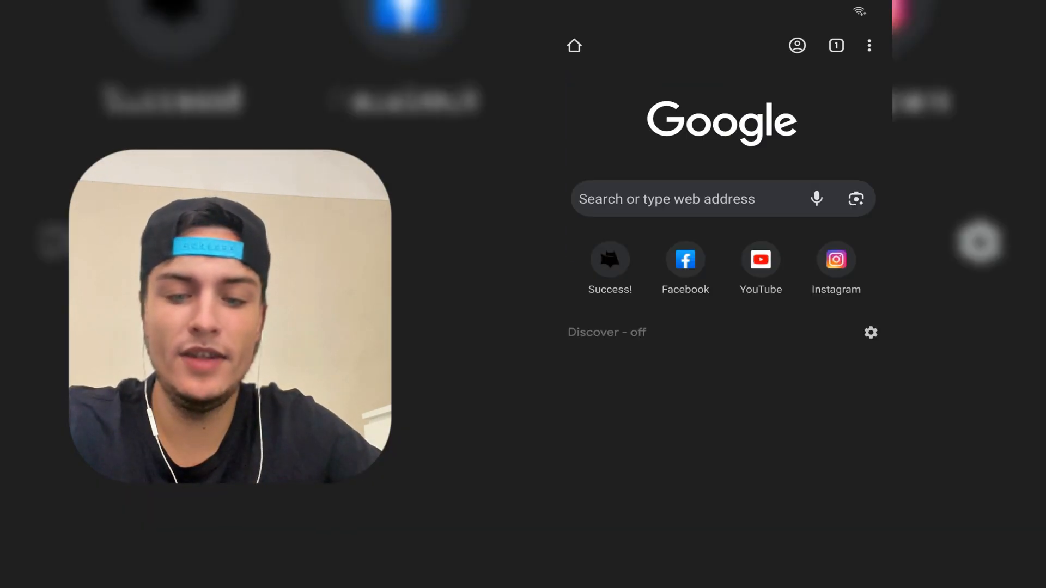
Search whether appsafe.club is safe and load the site's free mods list.
text(appsafe.club)
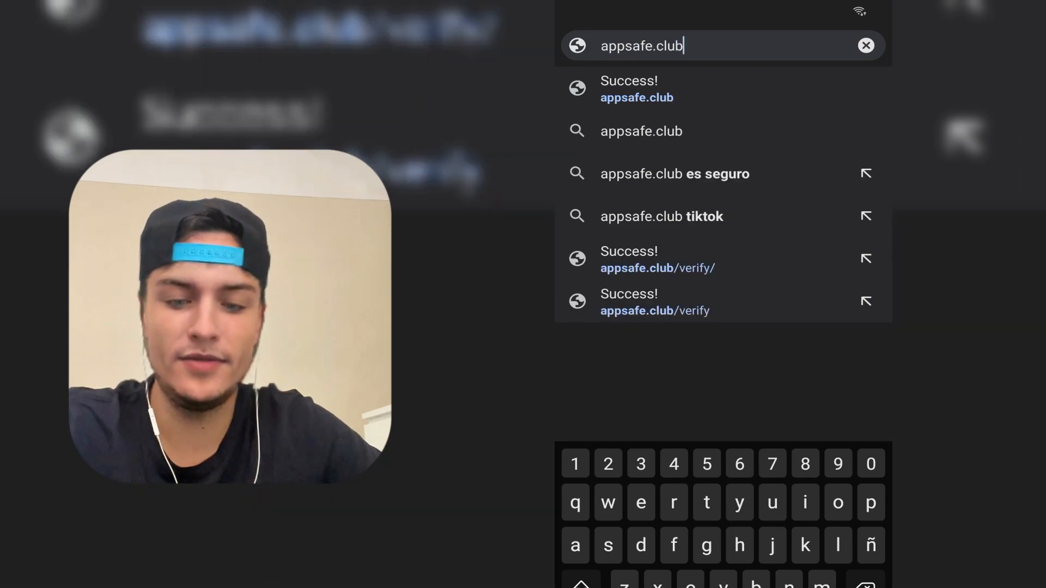
click(674, 173)
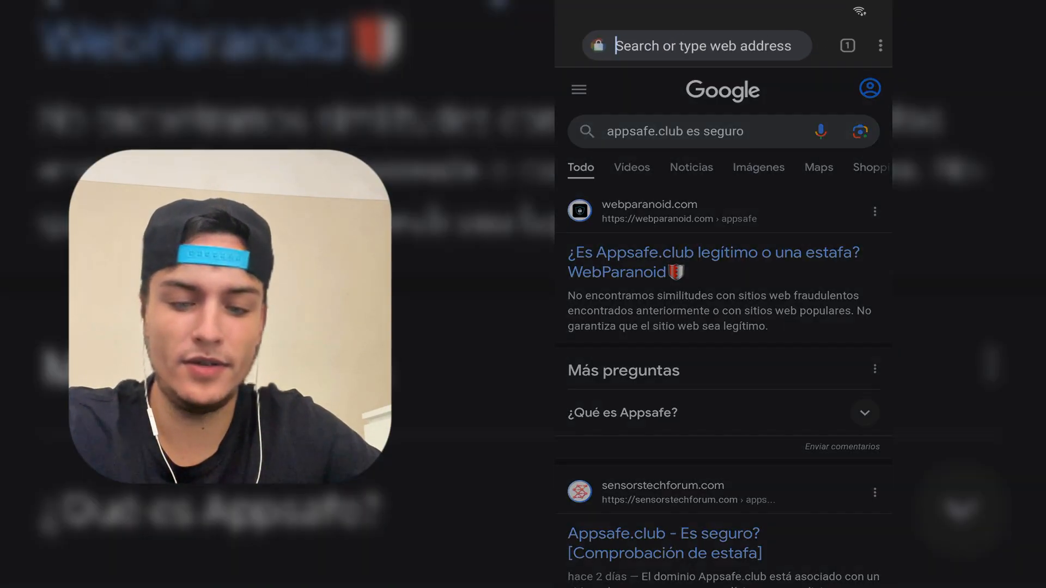
click(694, 46)
text(appsafe.club)
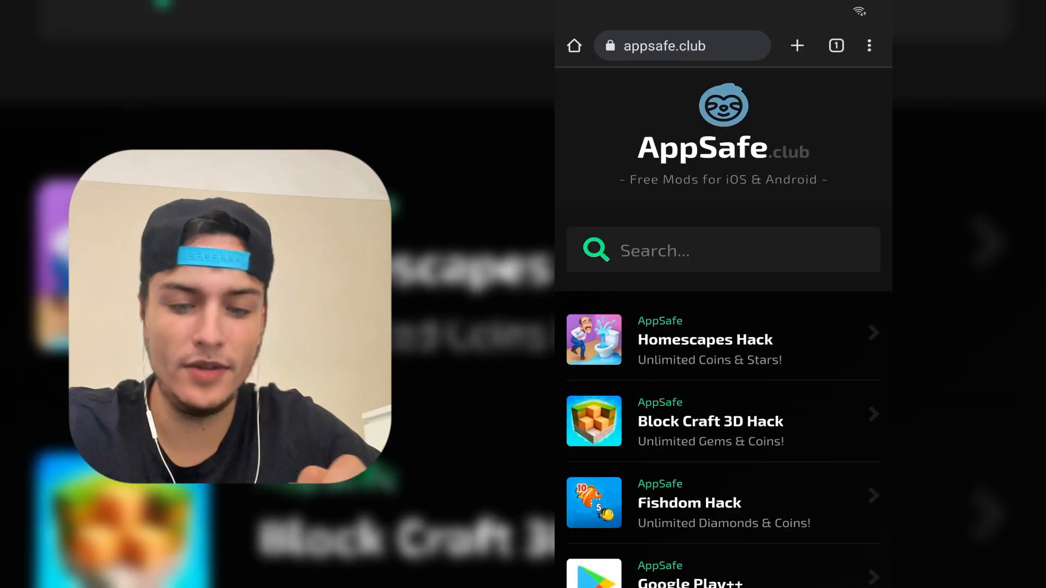
scroll(down, 3)
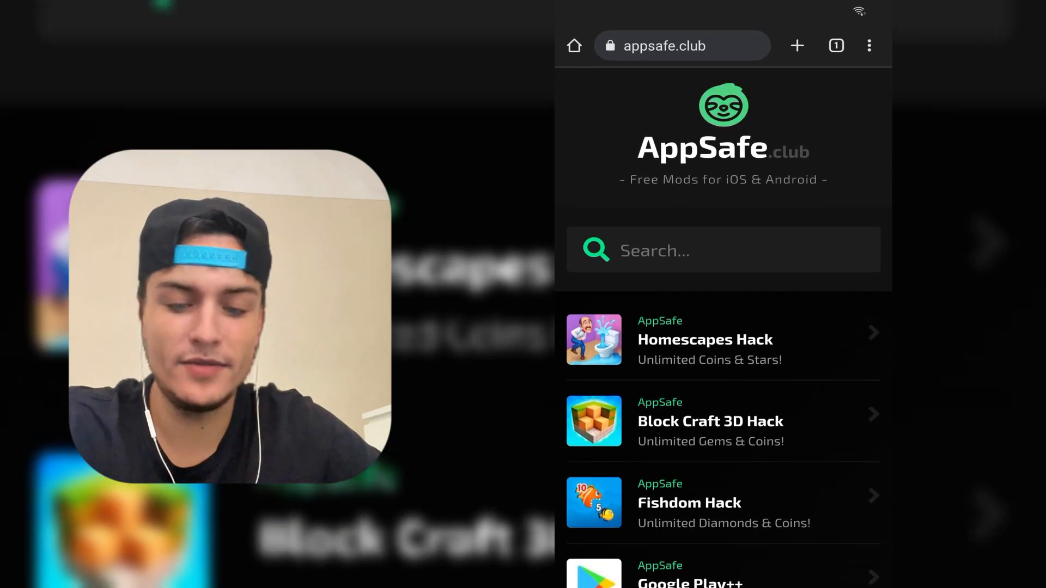
Search 'Call', choose Call Of Duty Hack and start its injection.
click(723, 251)
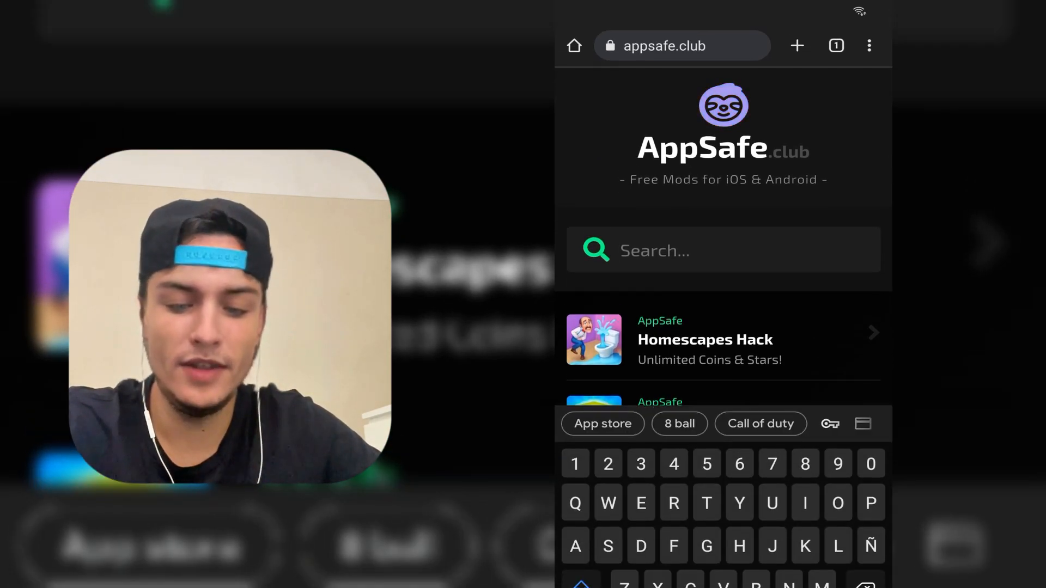
text(Call)
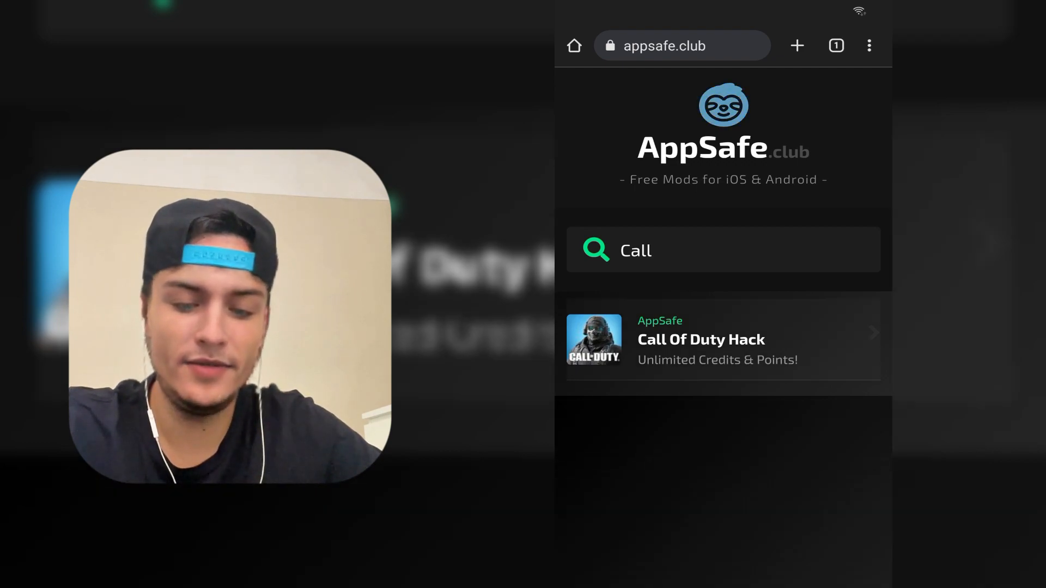
click(723, 340)
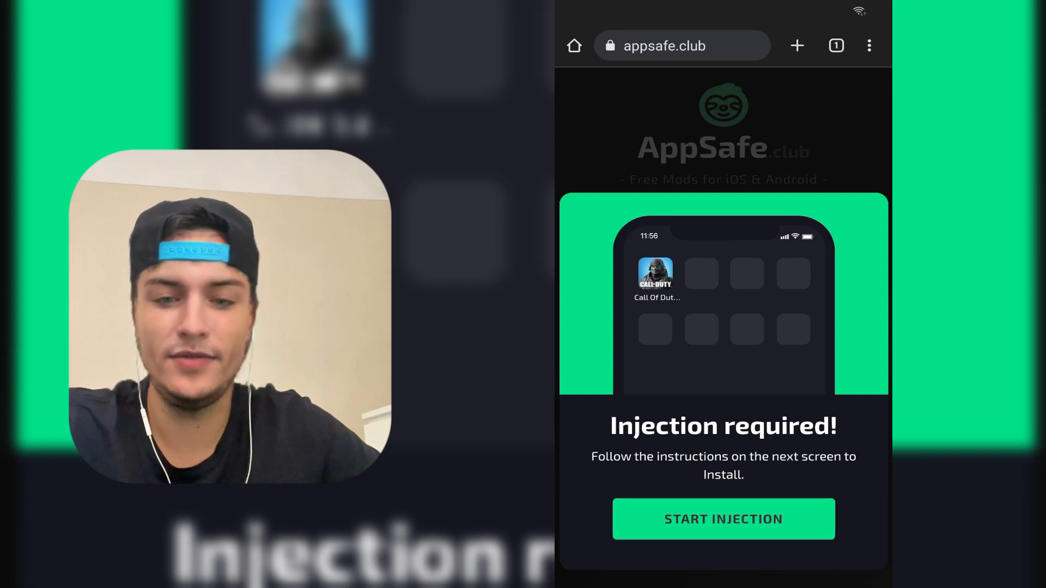
click(722, 519)
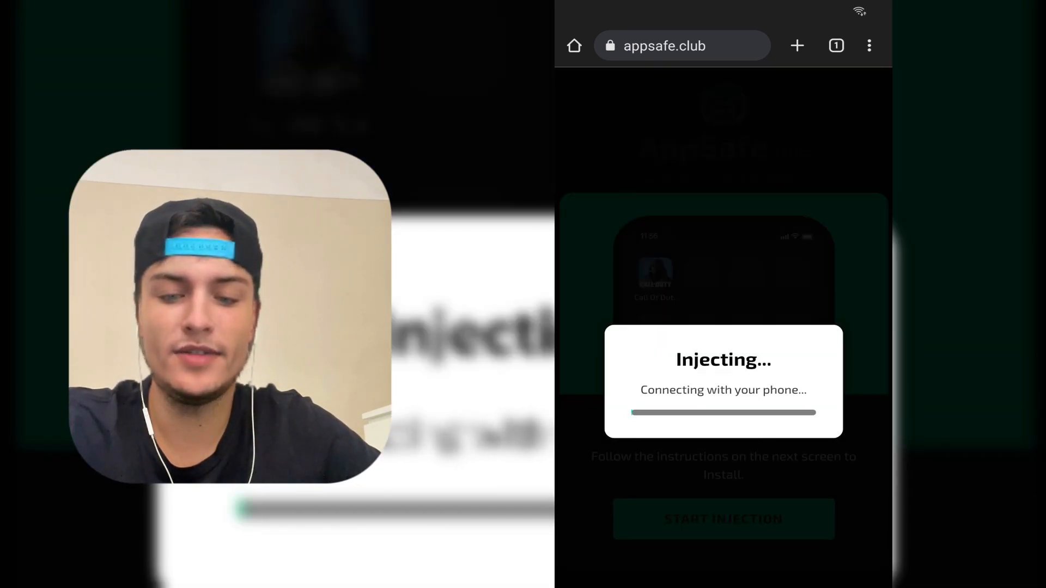